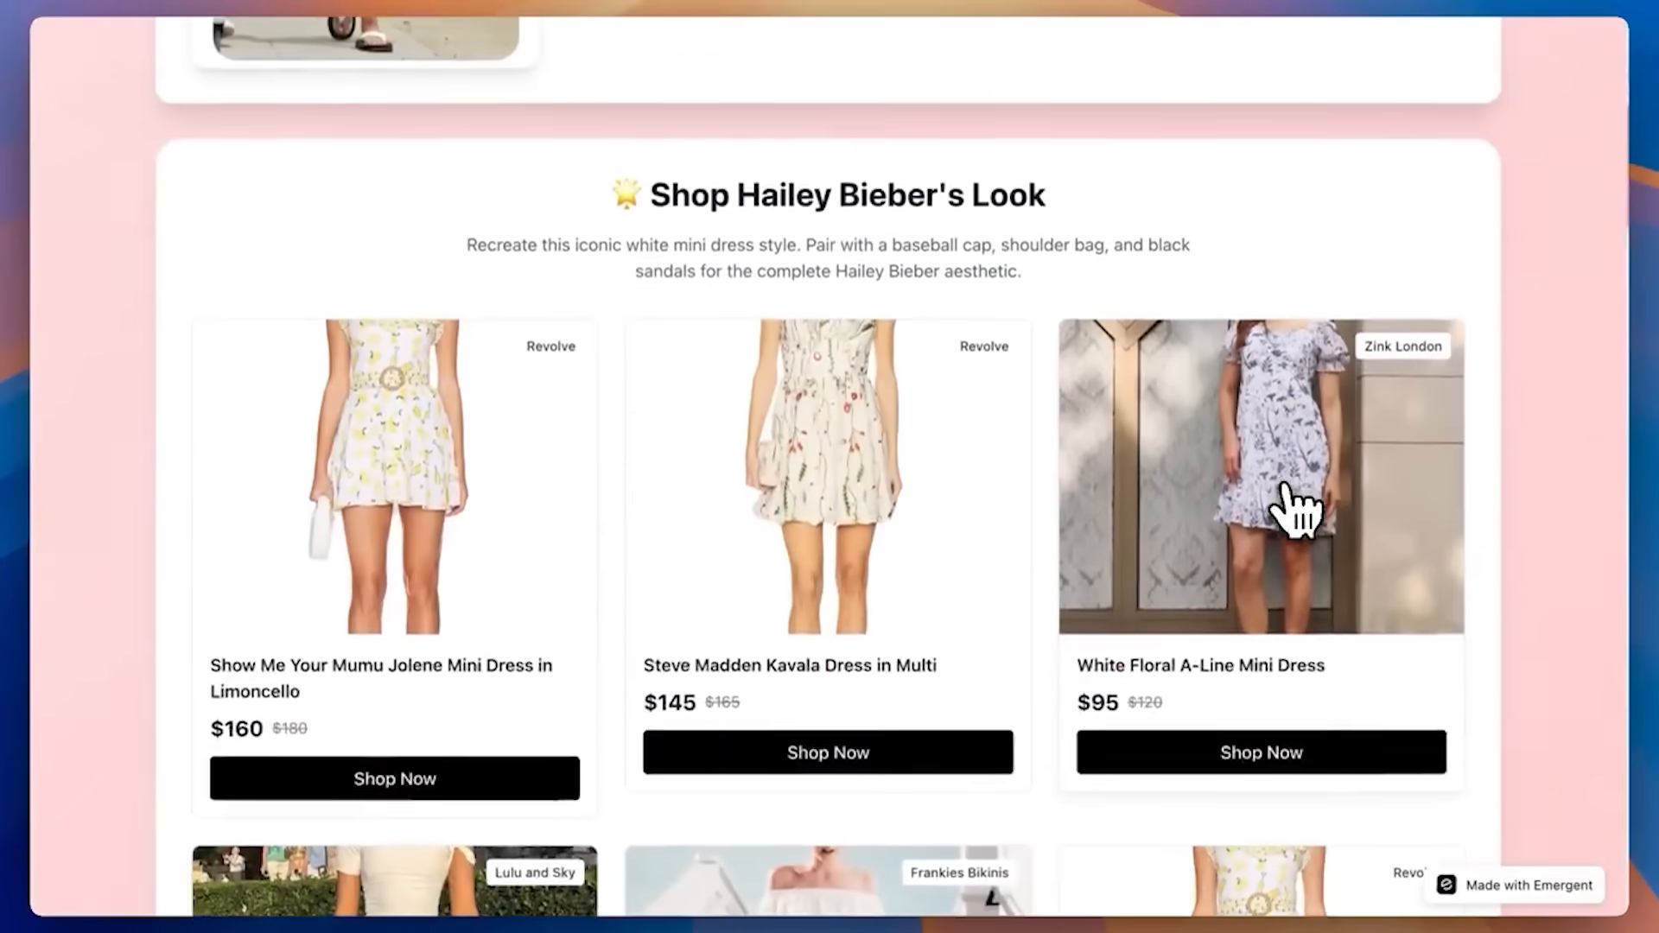
Step: Scroll the Shop Hailey Bieber's Look section down to the second row of dress cards
scroll("down", 3)
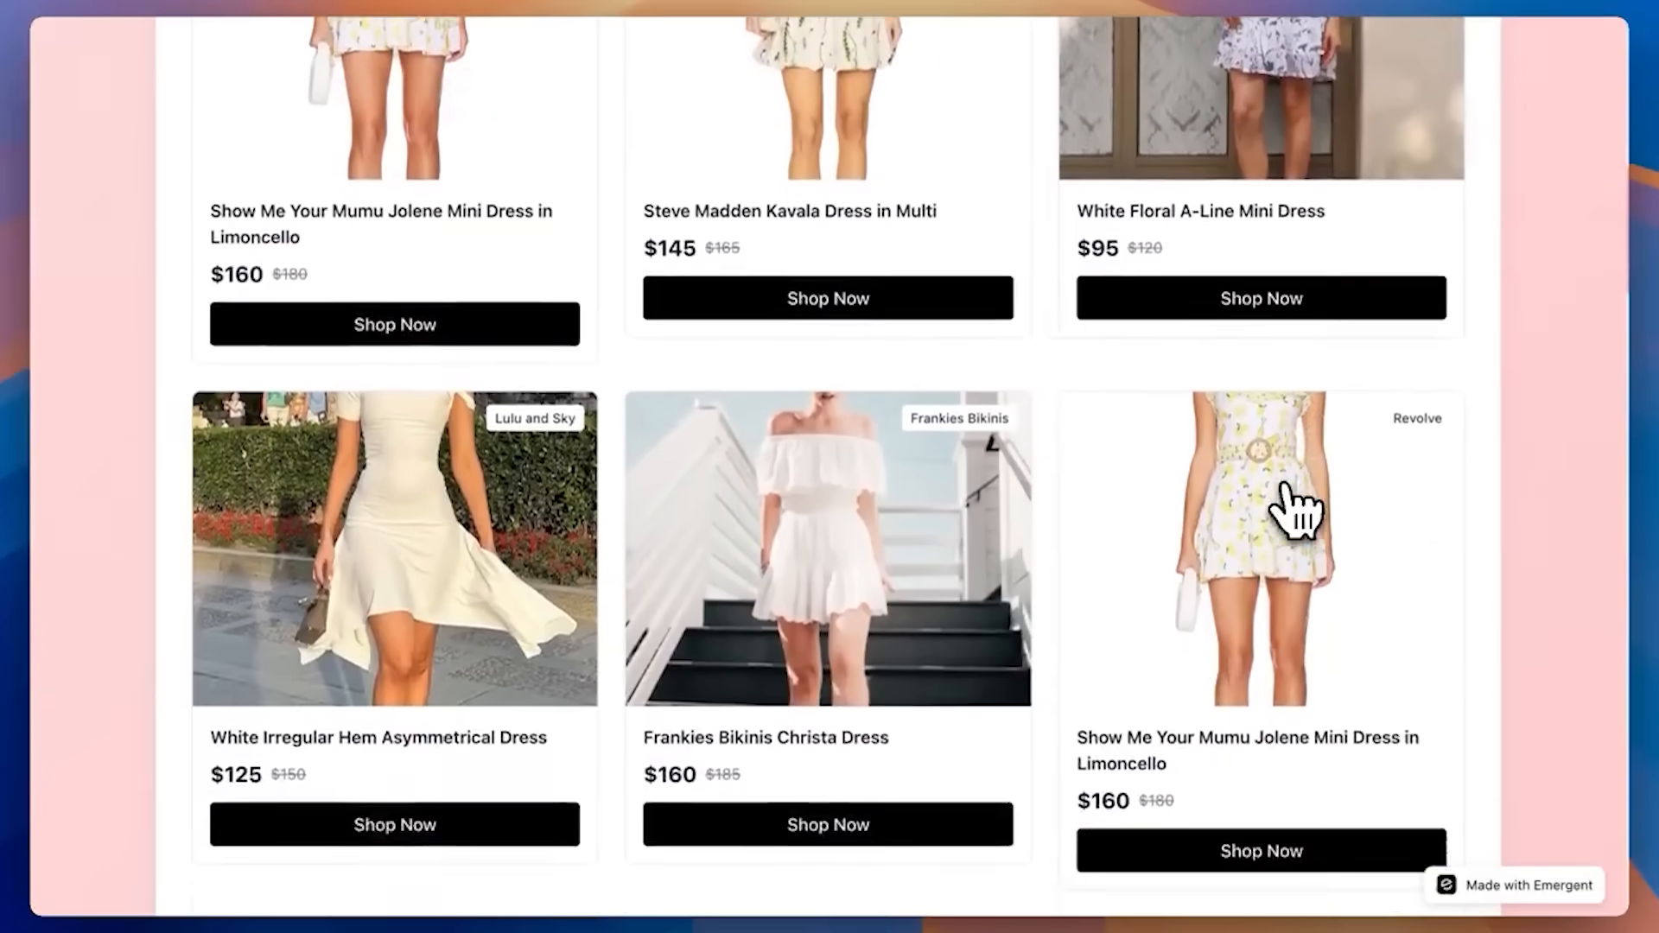
scroll("down", 3)
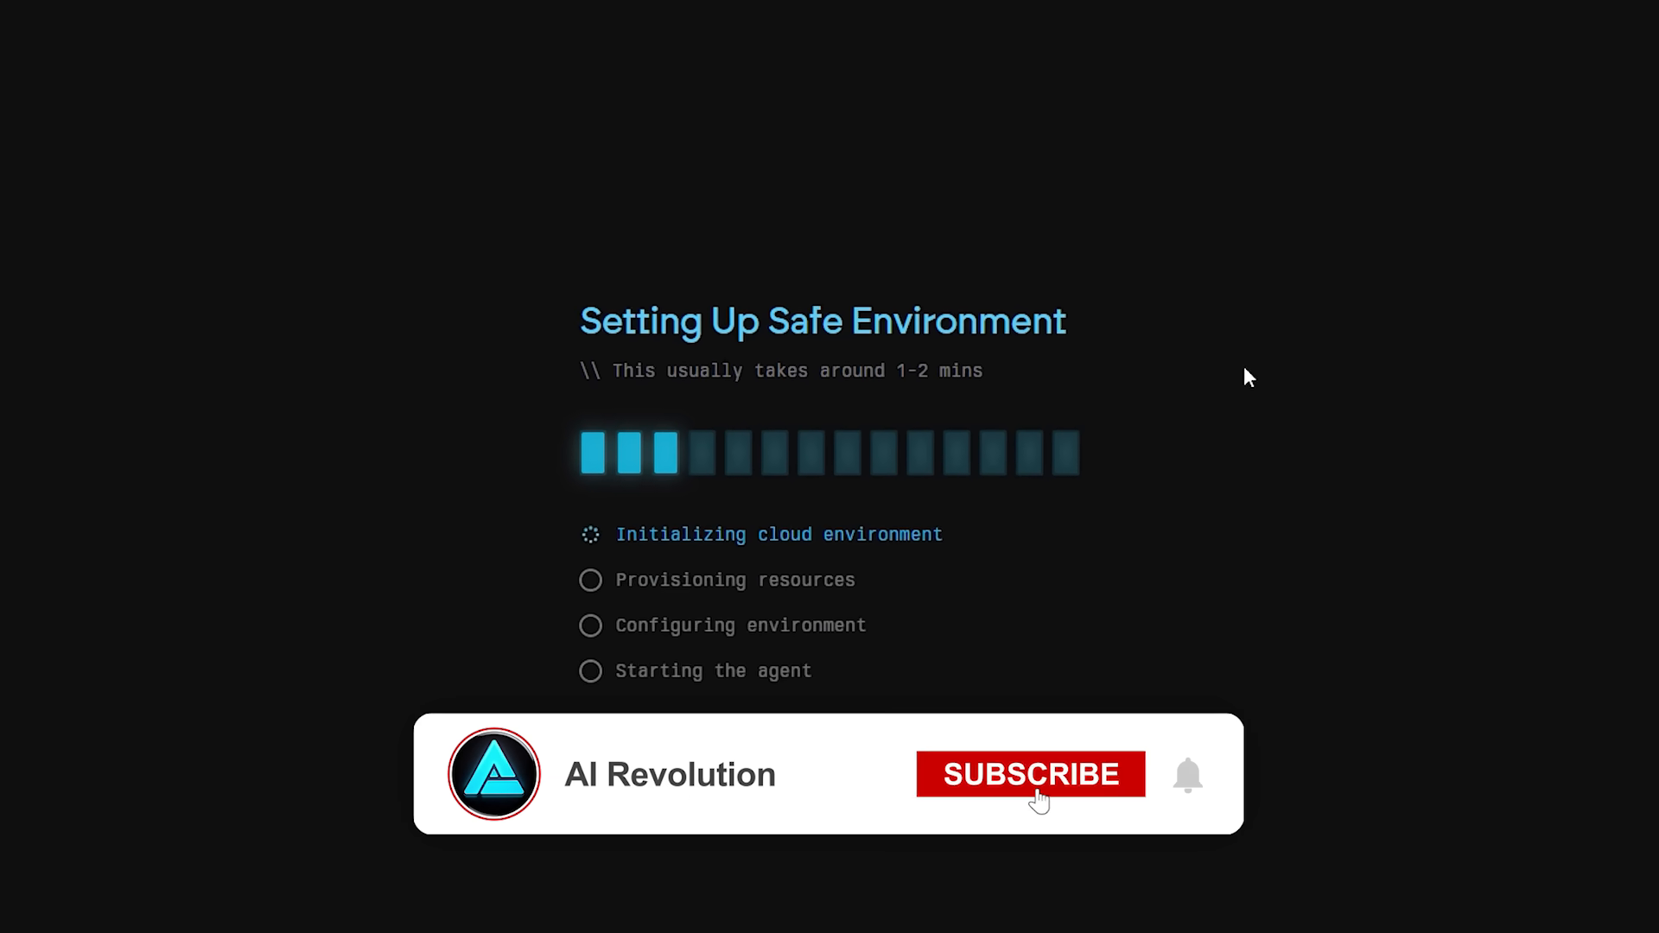
Step: Start a new Emergent build so the safe cloud environment begins initializing and provisioning resources
left_click(1029, 774)
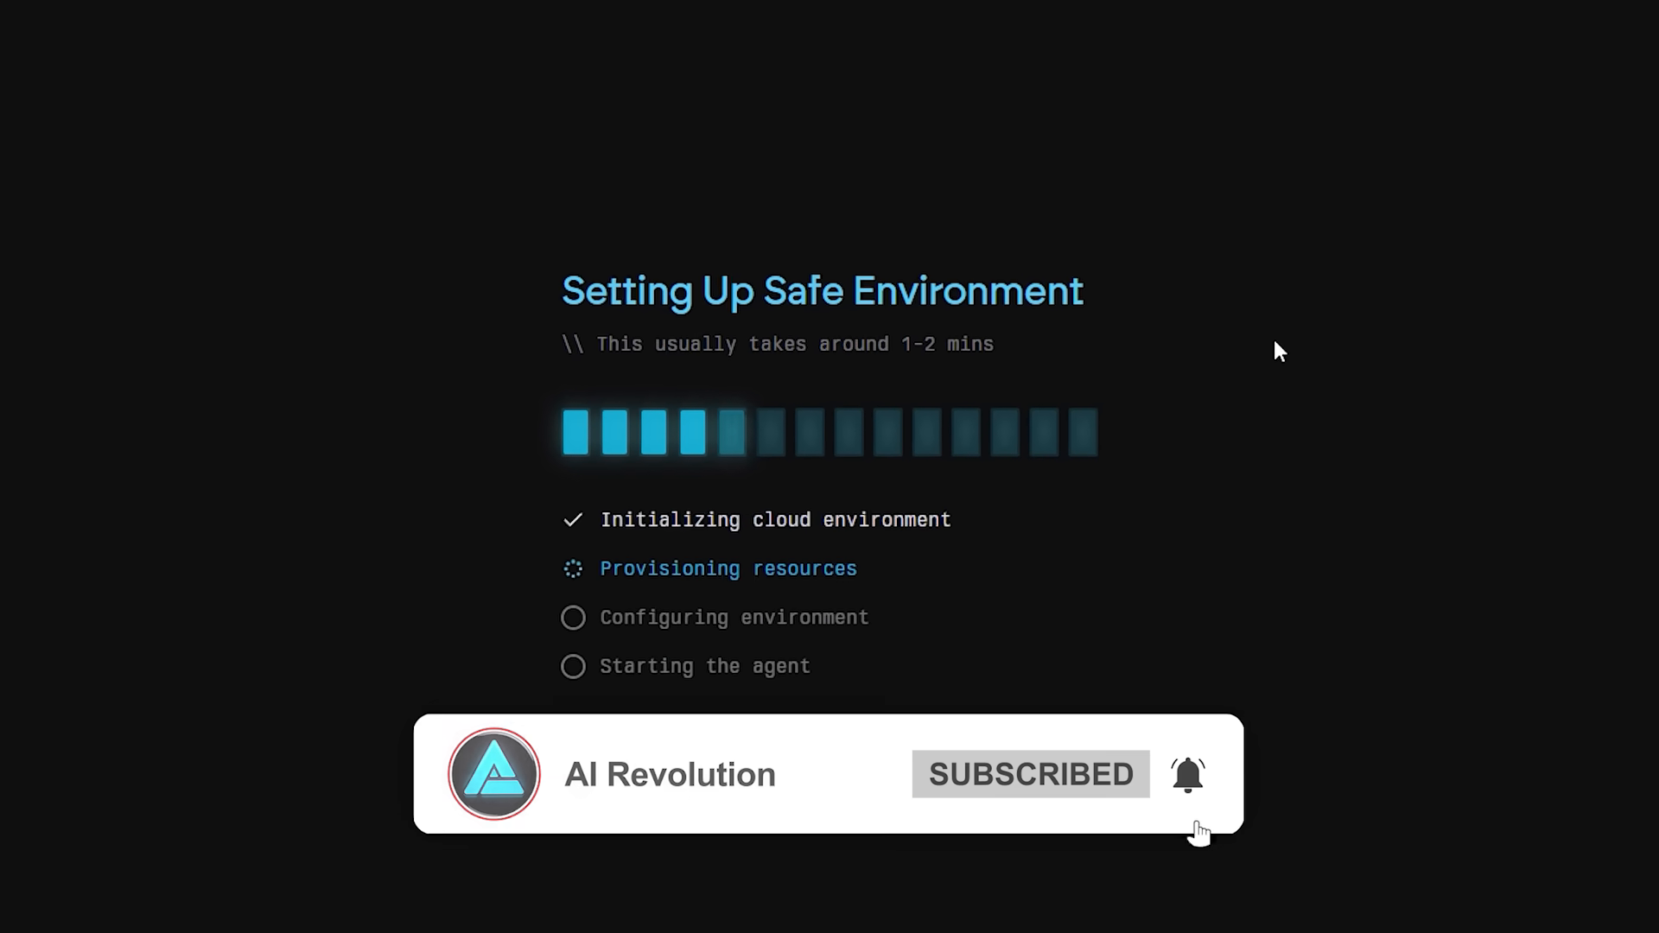